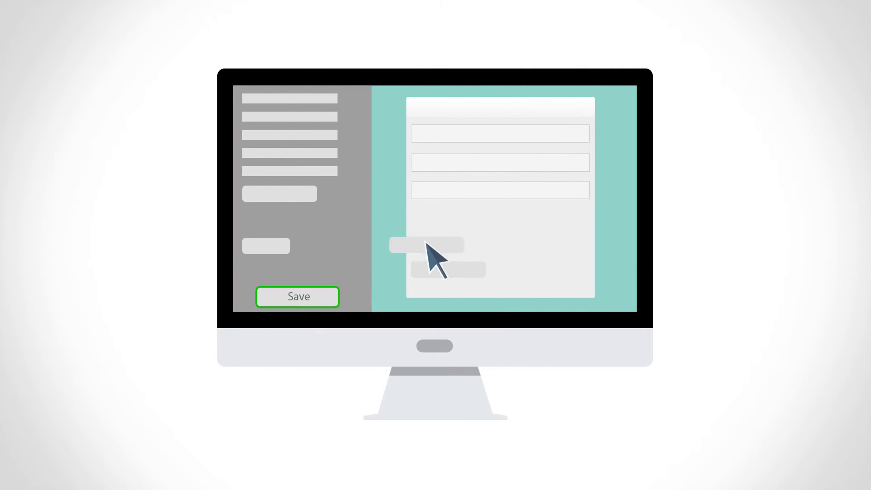
{"action": "mouse_move", "coordinate": [302, 311]}
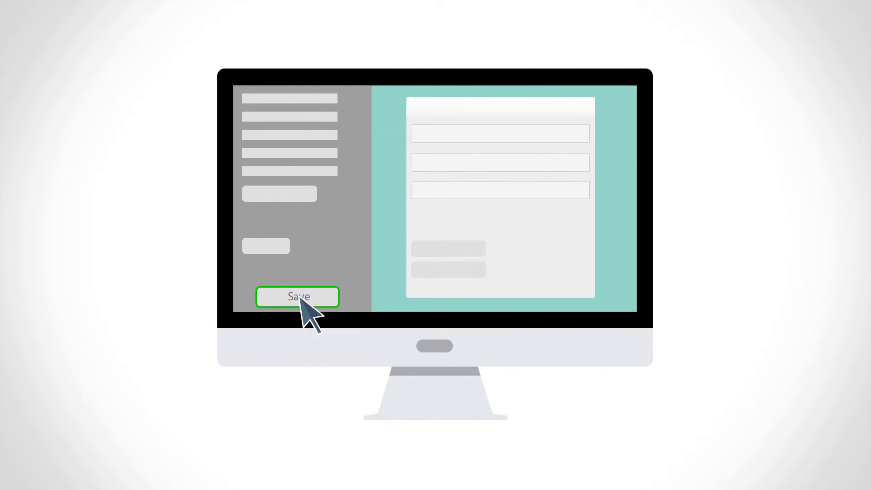